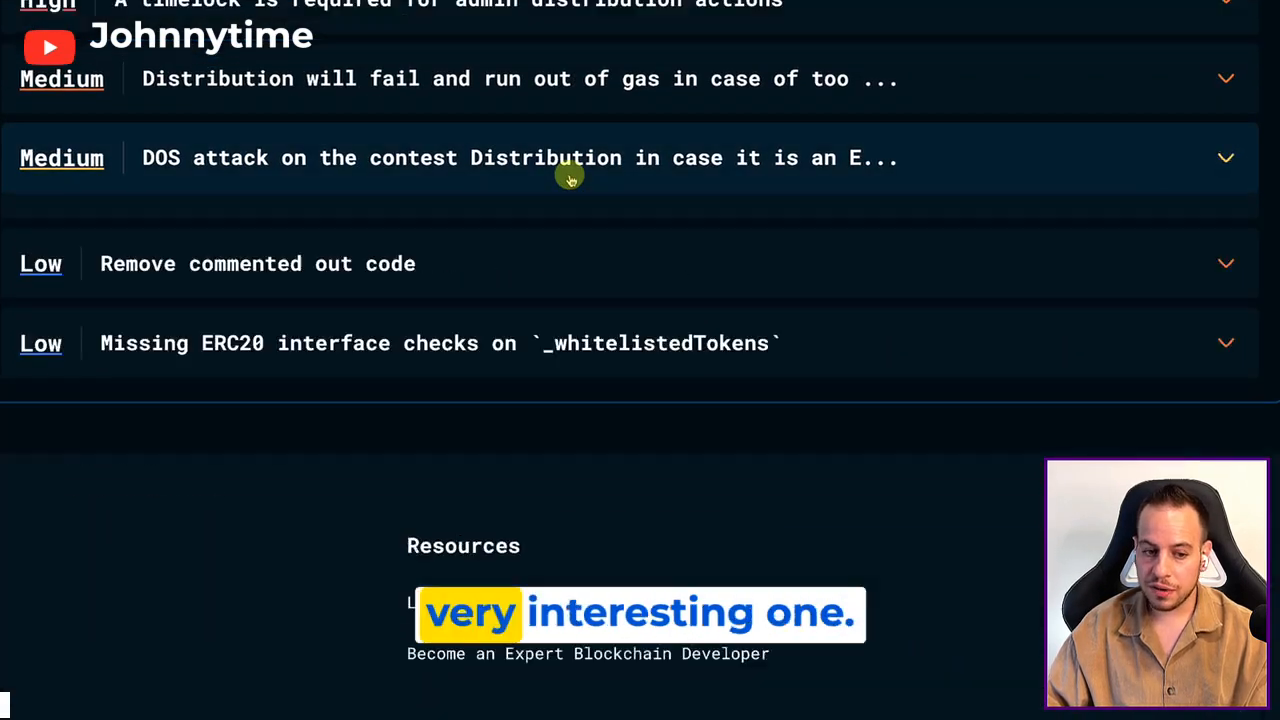
- Expand the Medium finding 'Distribution will fail and run out of gas in case of too many winners'
left_click(560, 80)
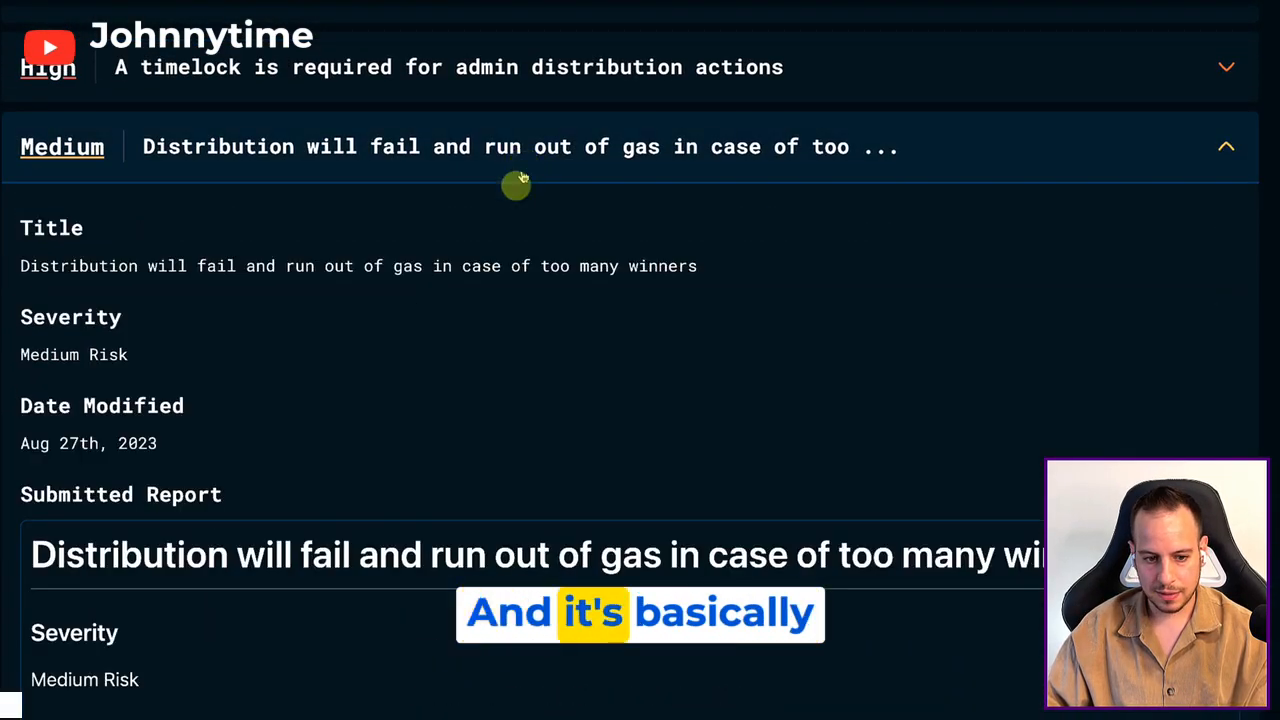
left_click_drag(20, 266, 350, 266)
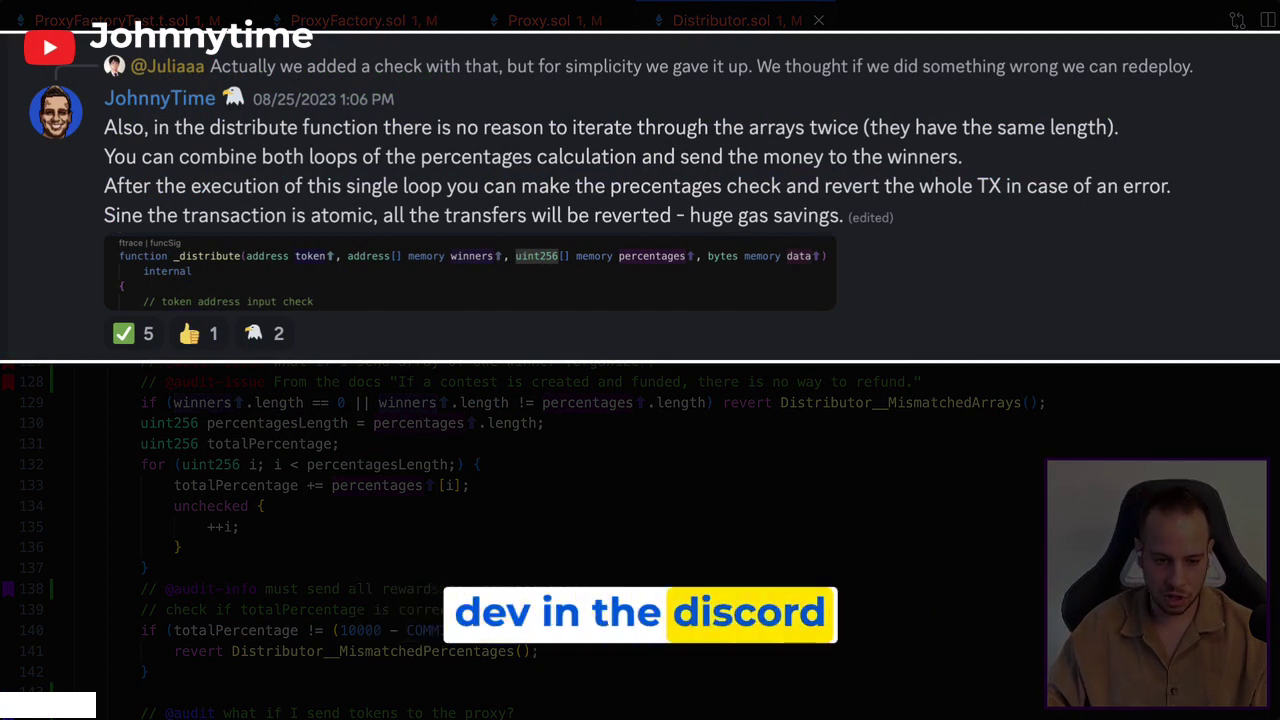
scroll("down", 3)
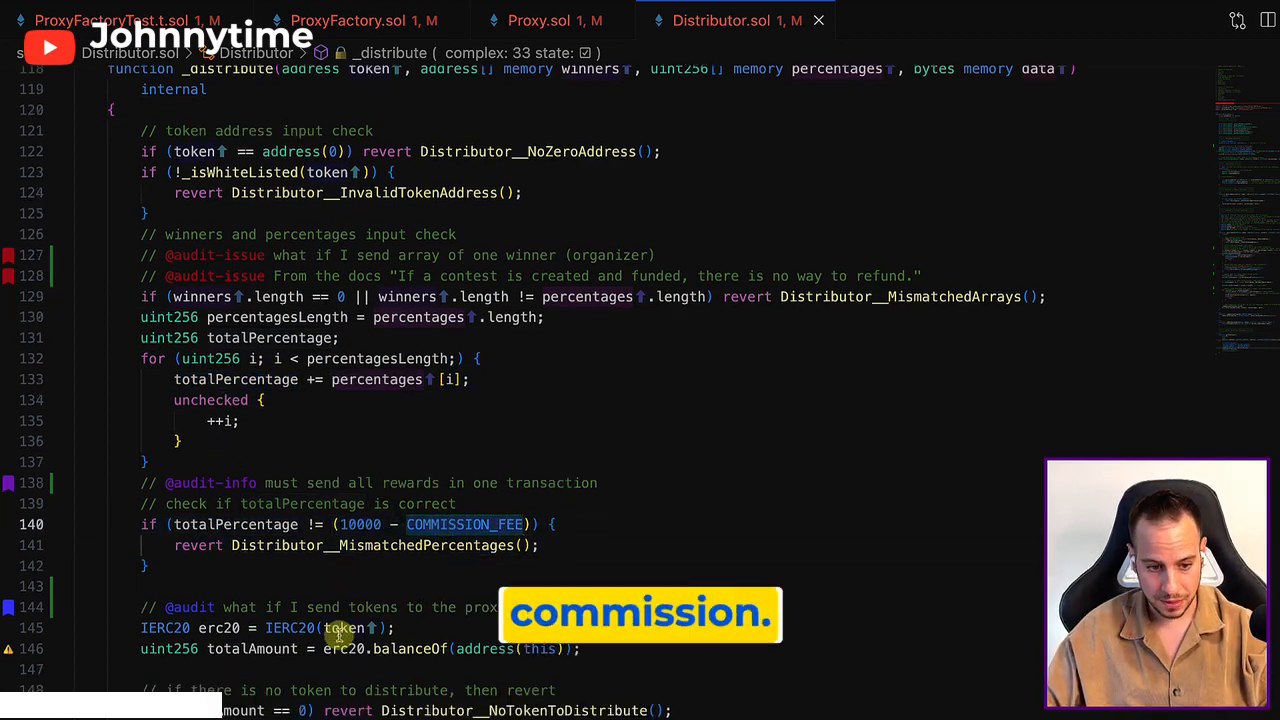
scroll("down", 3)
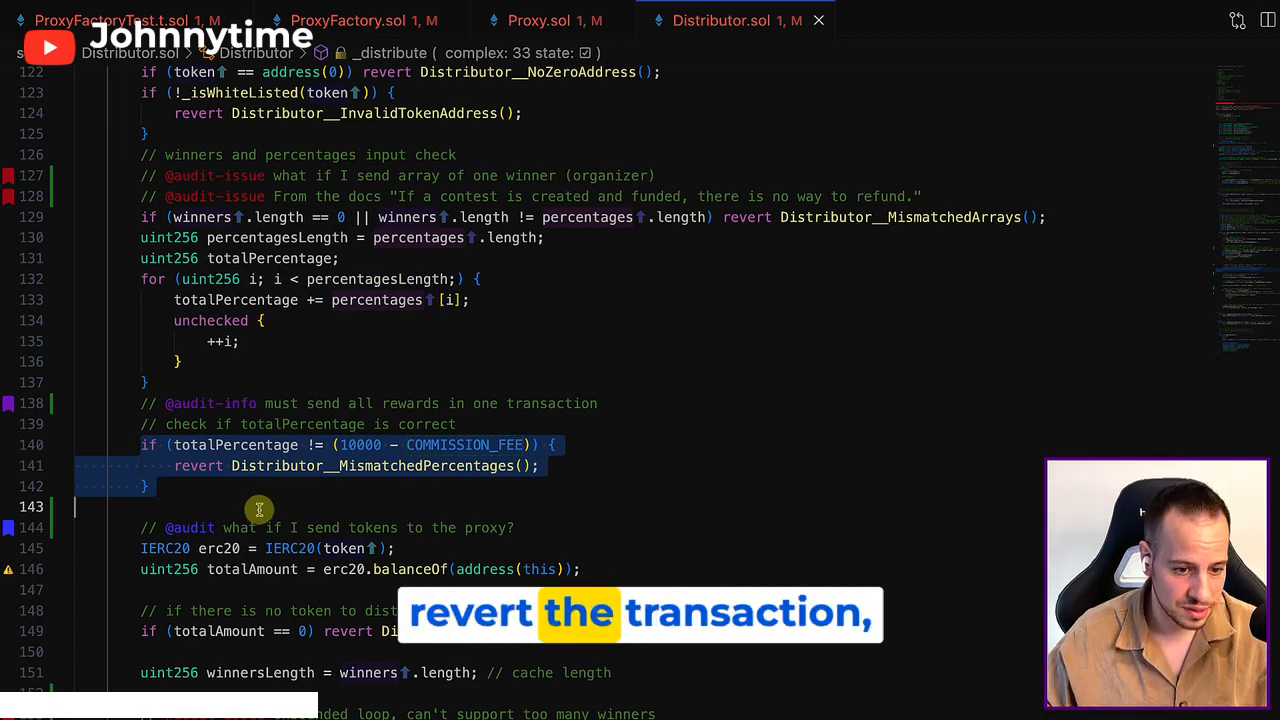
mouse_move(230, 528)
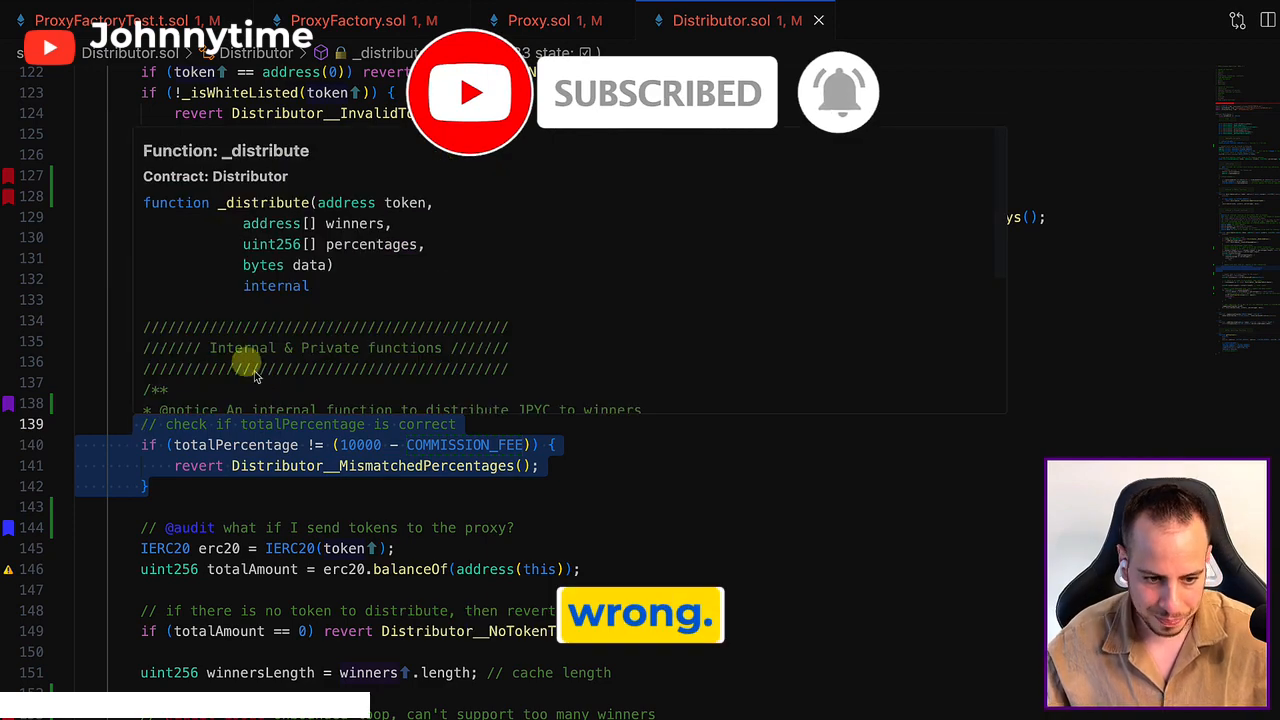
scroll("down", 3)
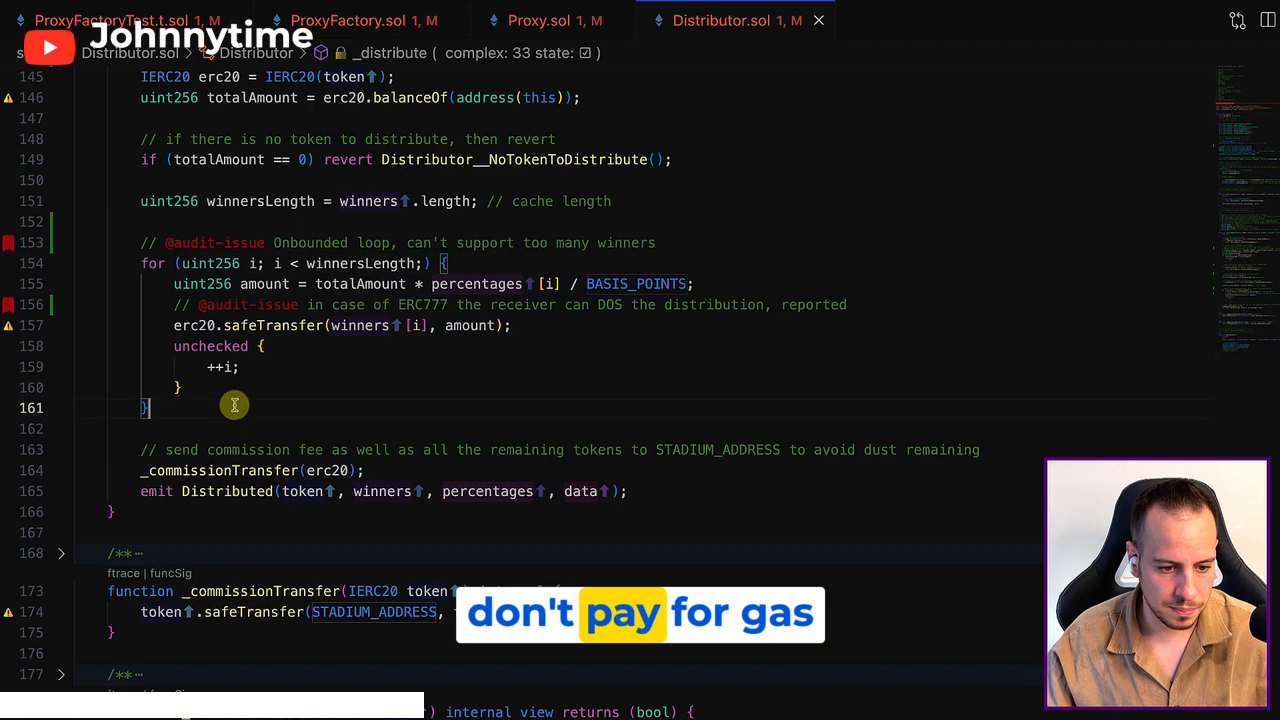
mouse_move(144, 264)
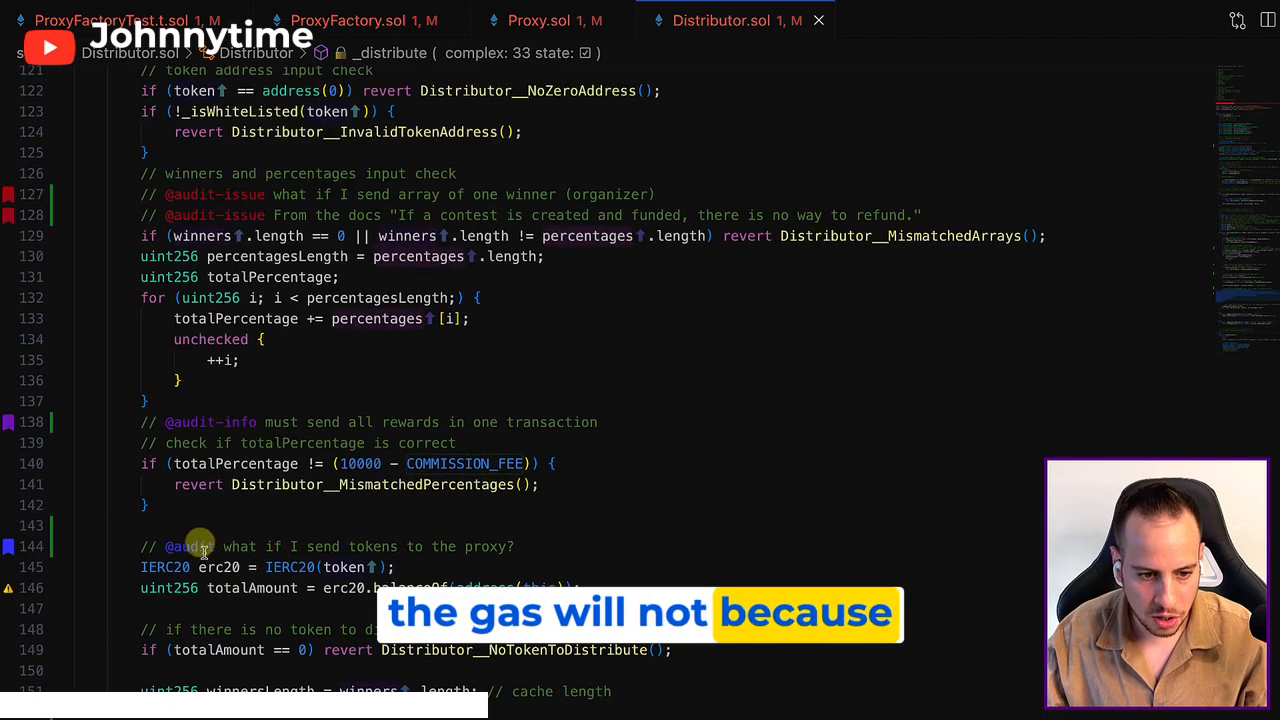
scroll("down", 3)
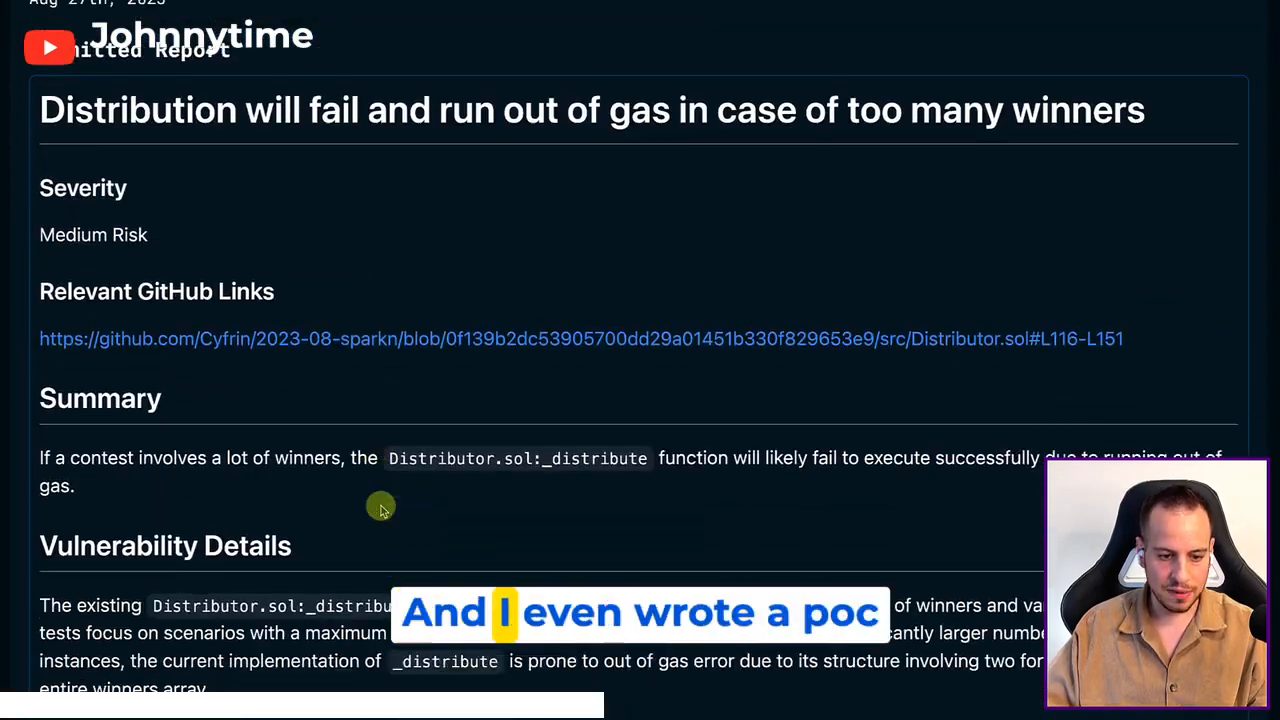
scroll("down", 3)
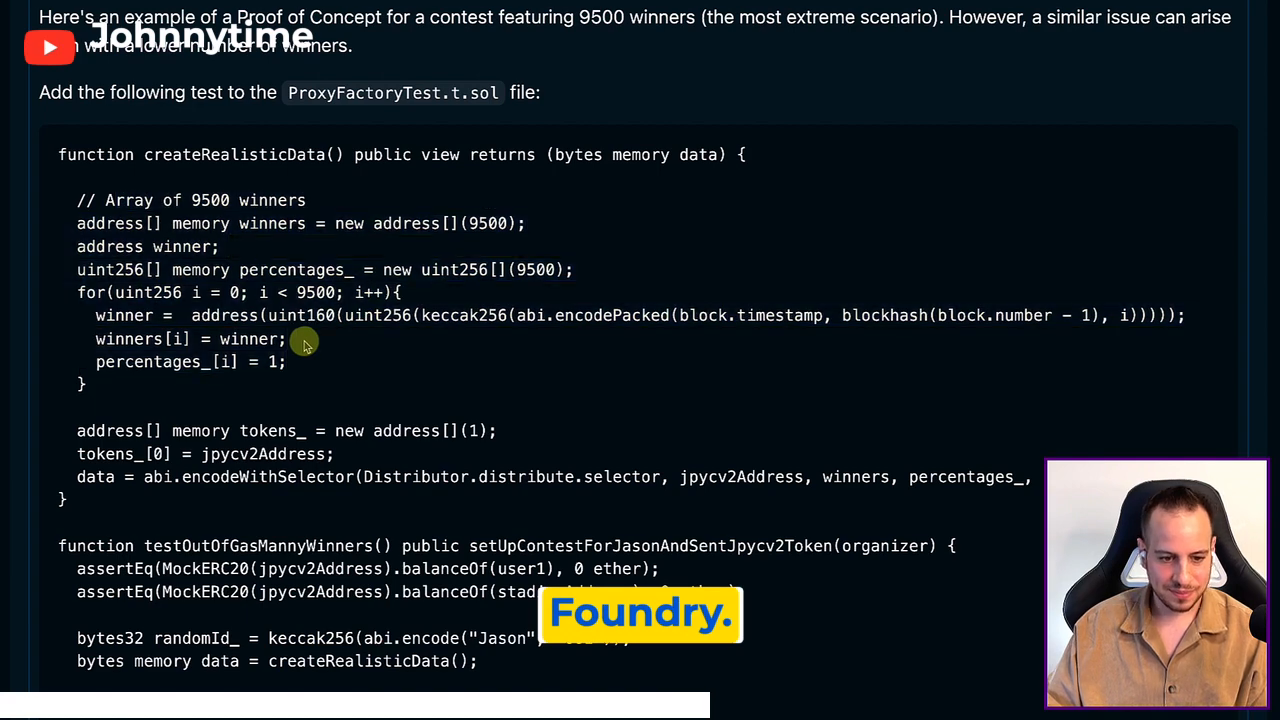
scroll("down", 3)
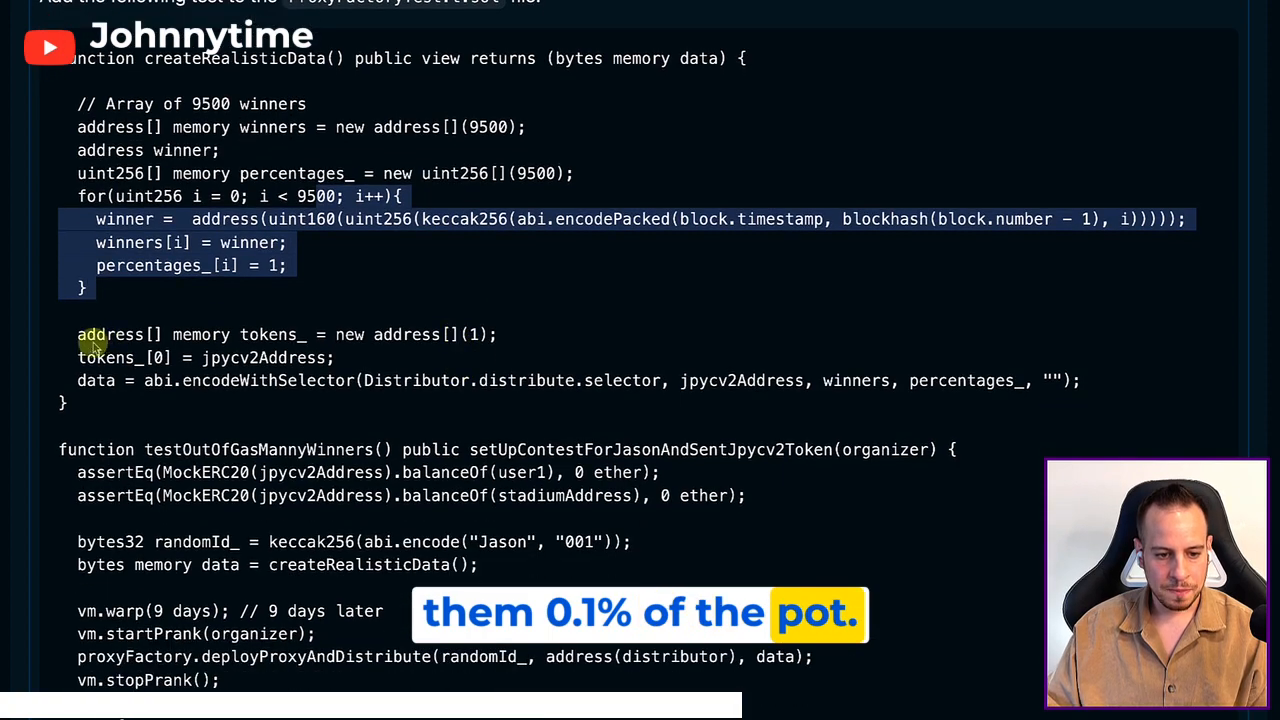
scroll("down", 3)
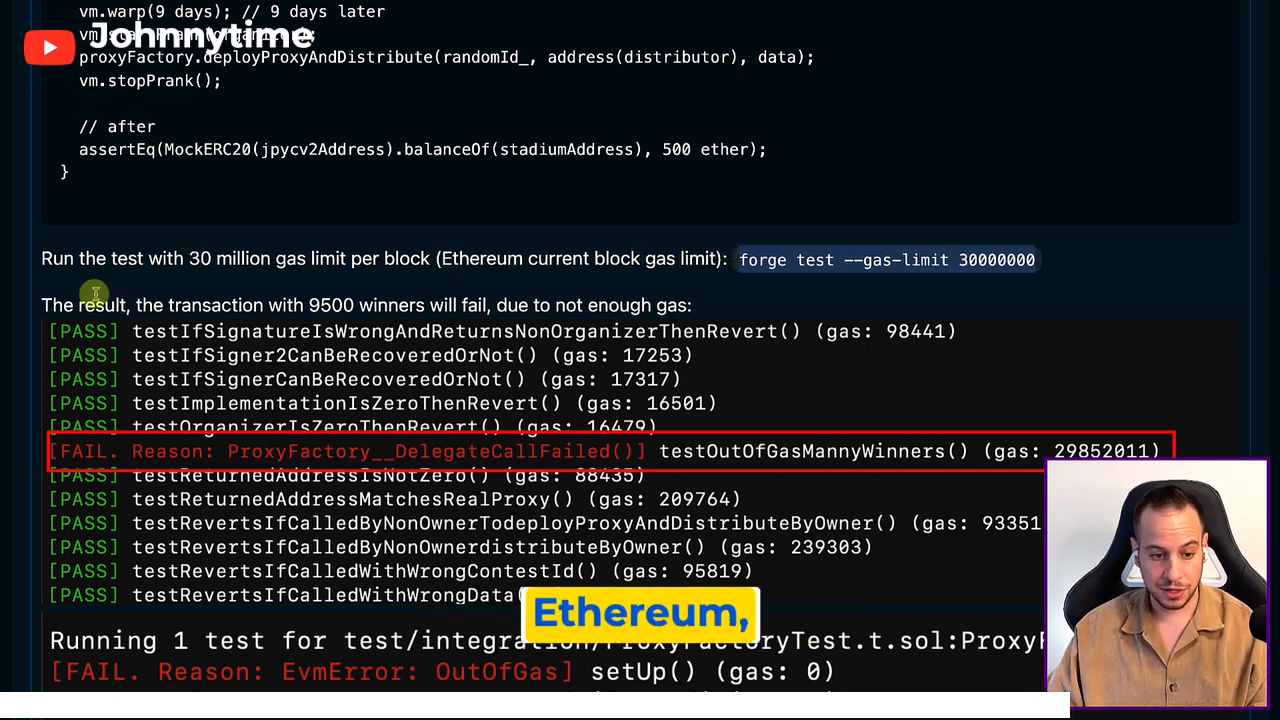
scroll("down", 3)
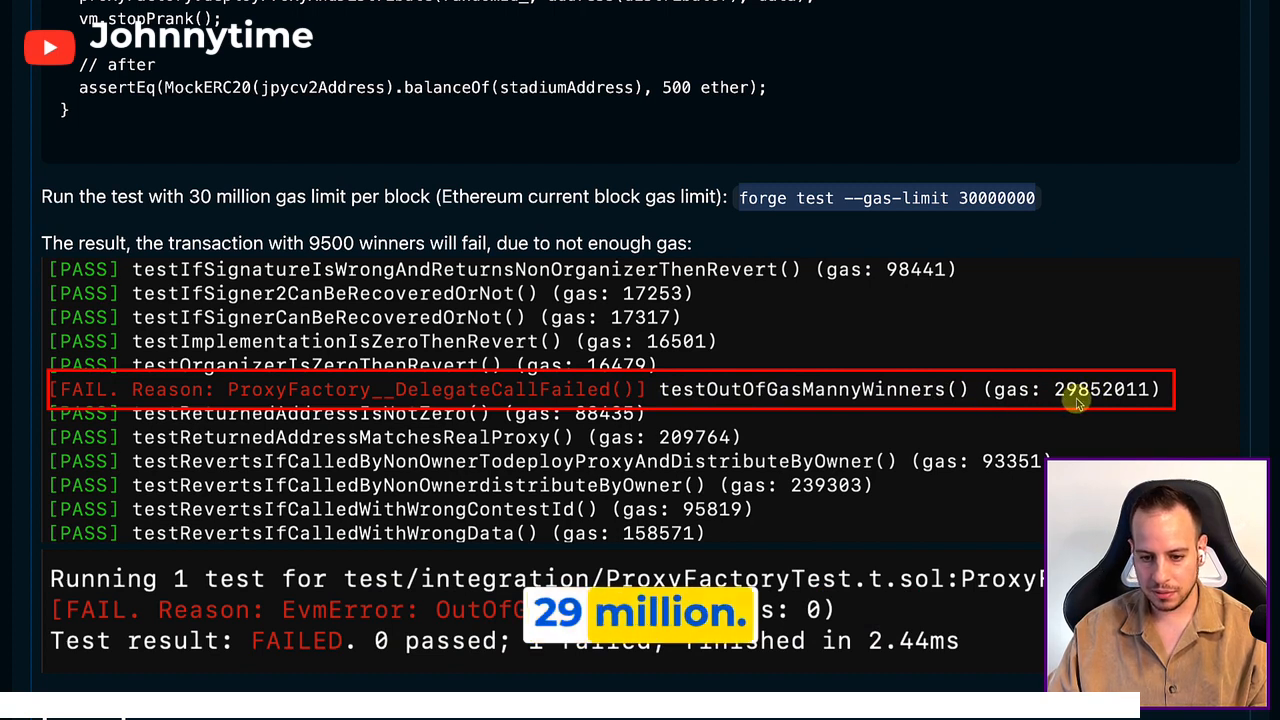
scroll("down", 3)
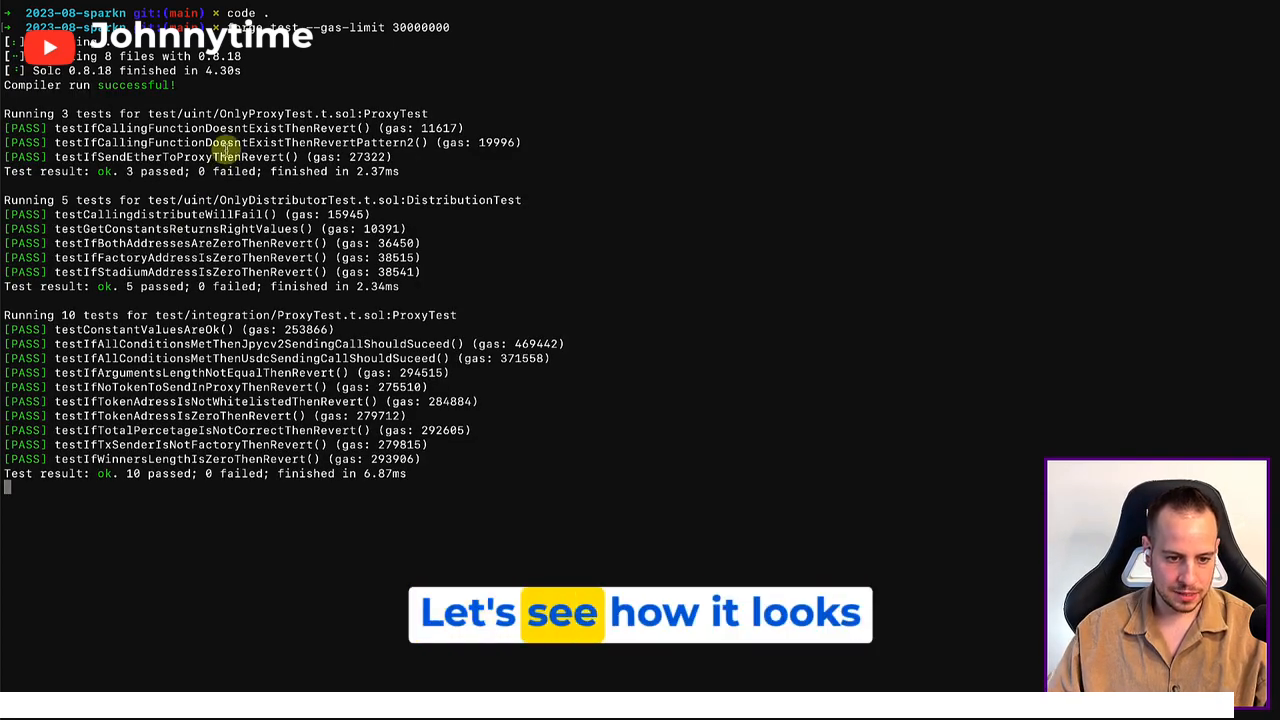
scroll("down", 3)
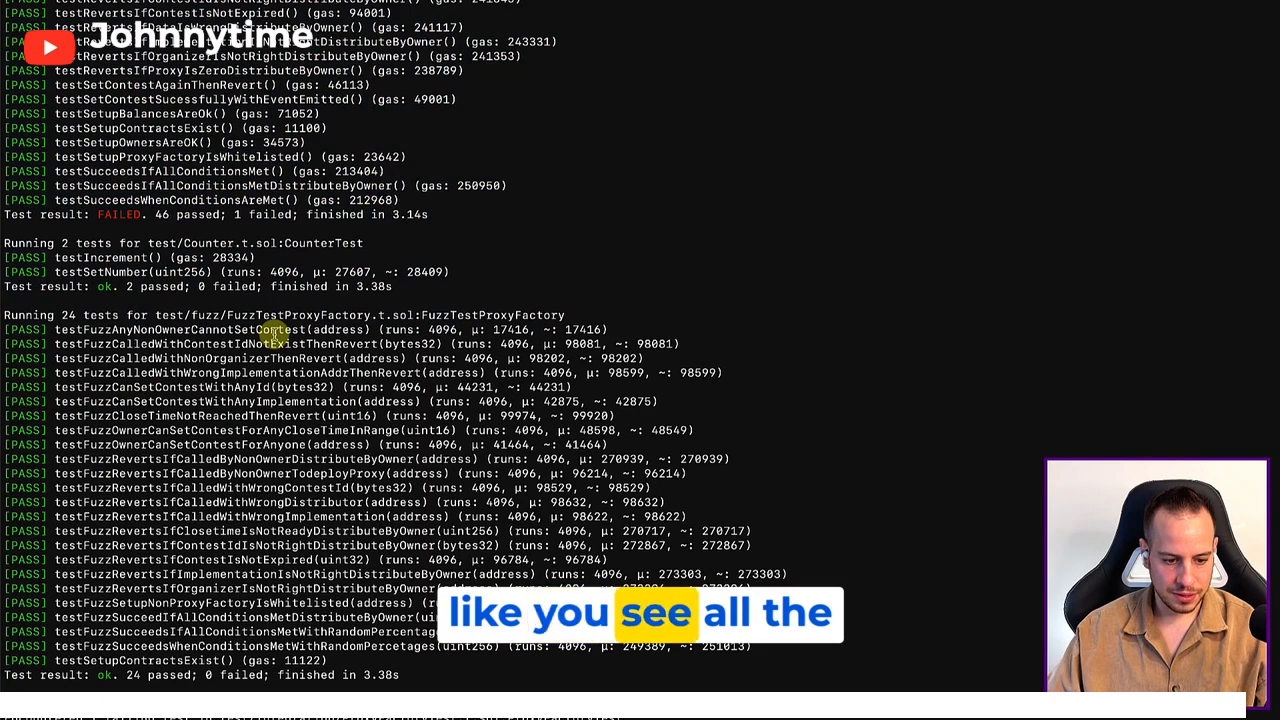
scroll("up", 3)
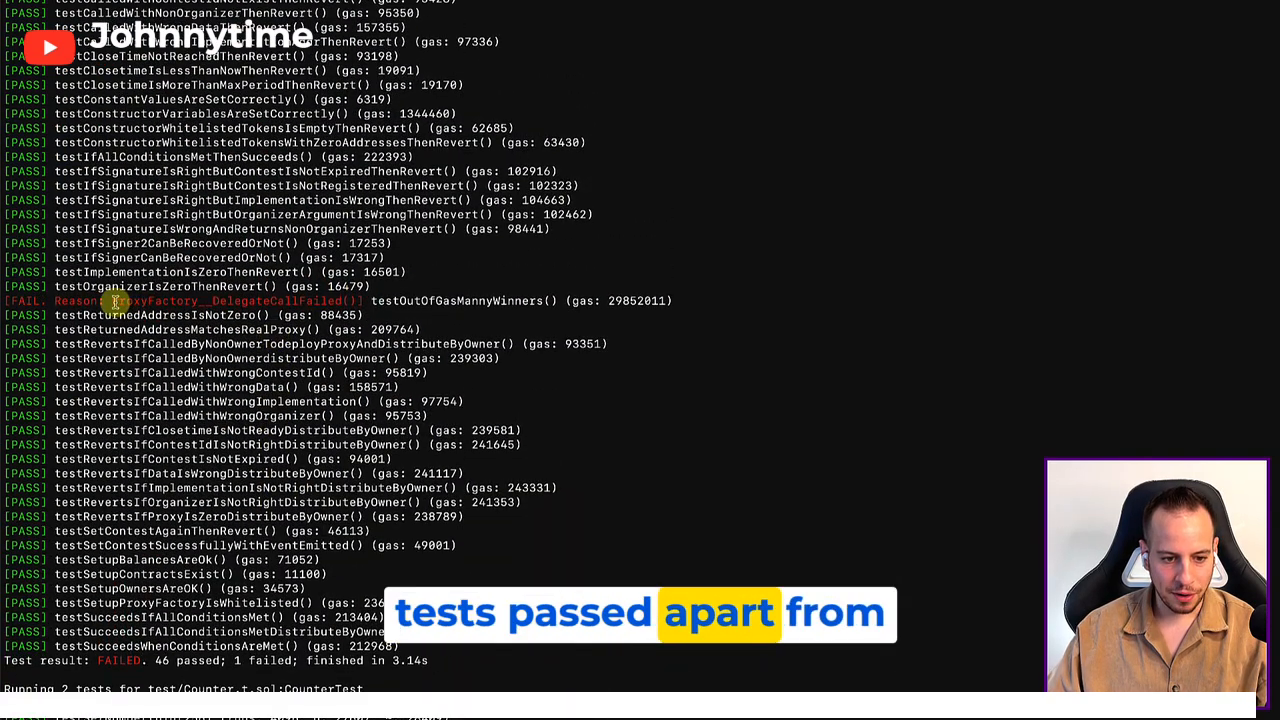